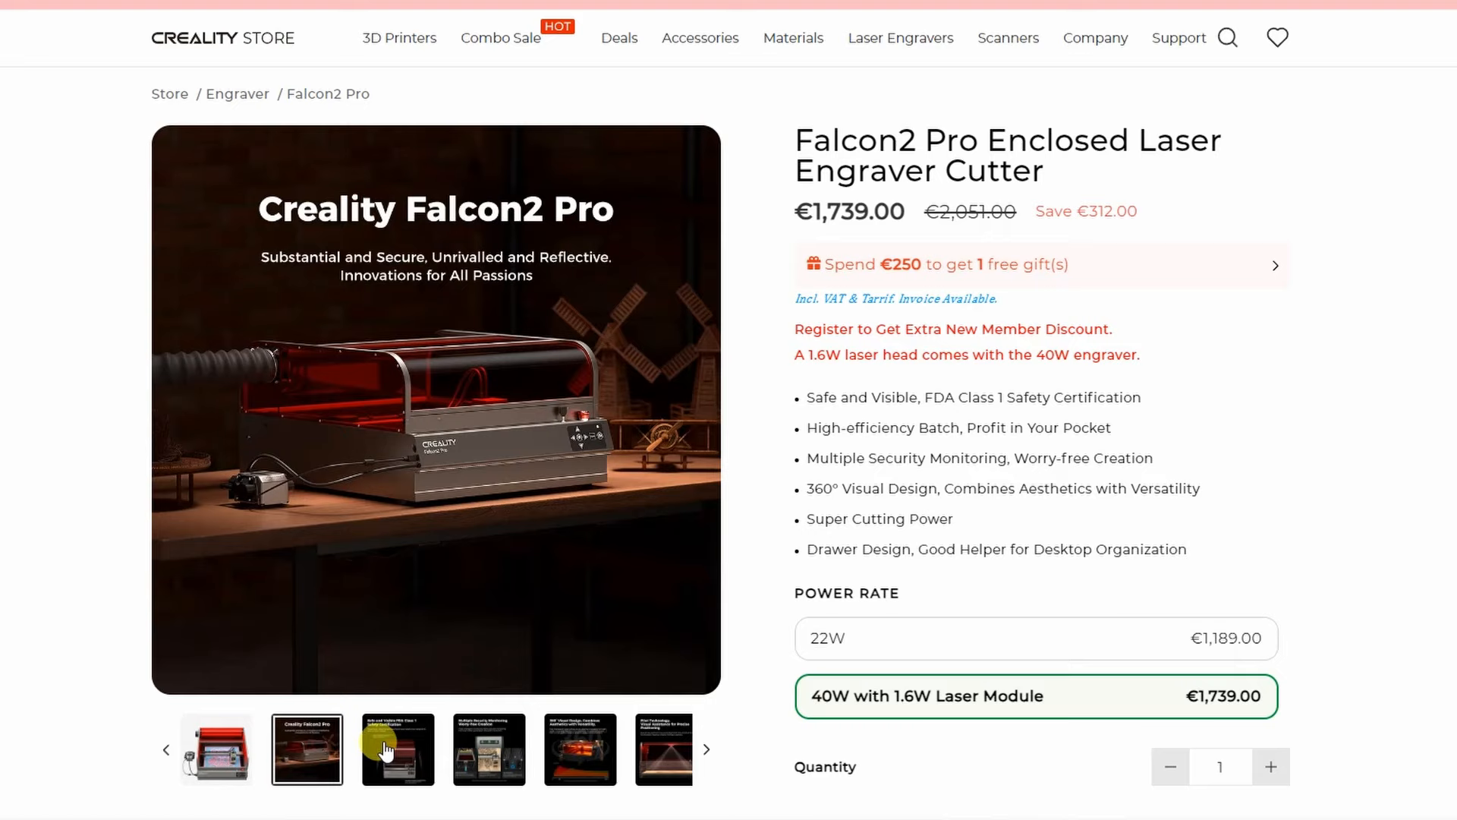
Step: Show the Multiple Security Monitoring image, then the 360° Visual Design image, in the Falcon2 Pro gallery
{"action": "left_click", "coordinate": [396, 748]}
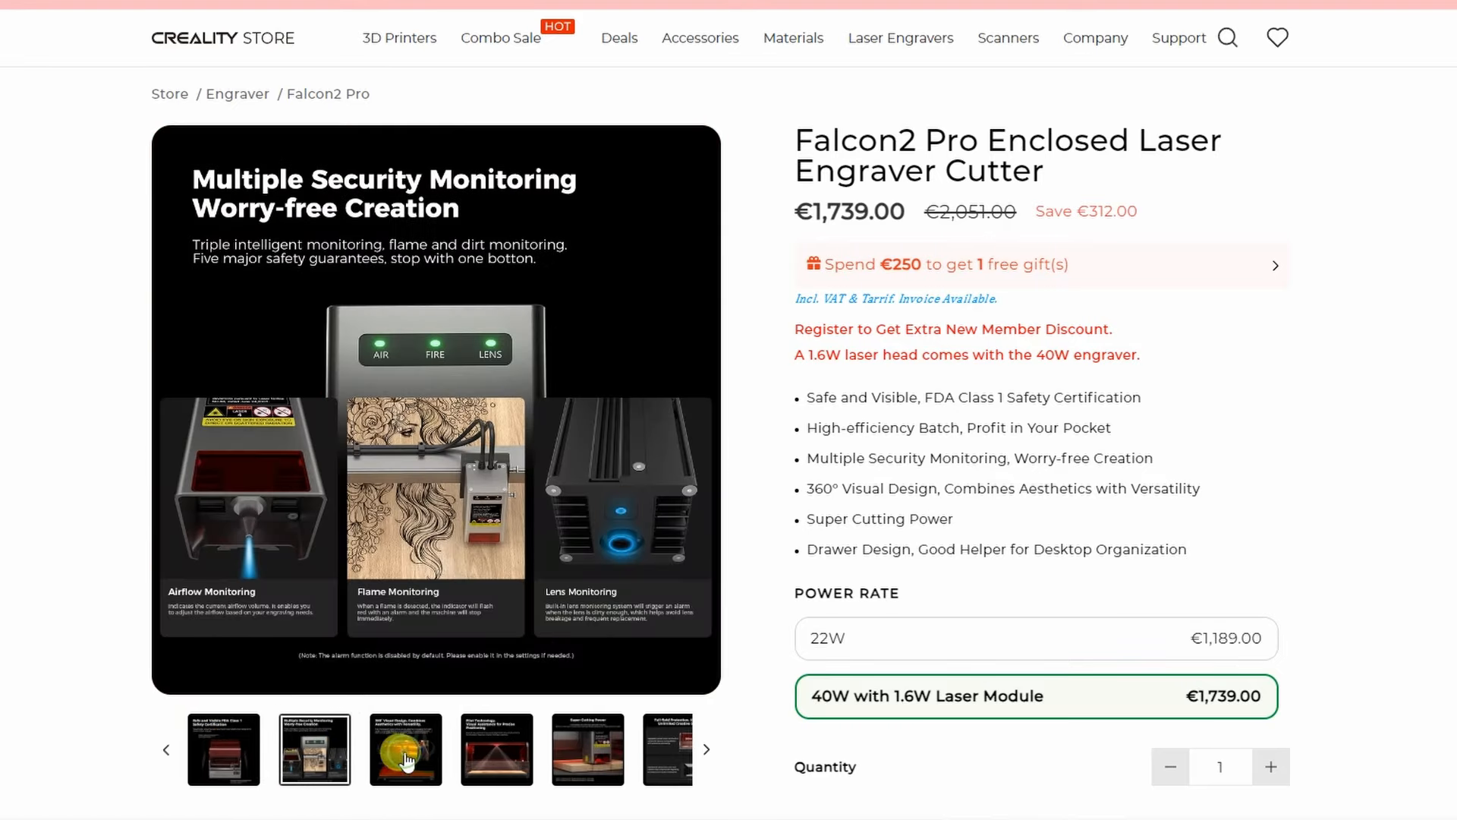
{"action": "left_click", "coordinate": [401, 750]}
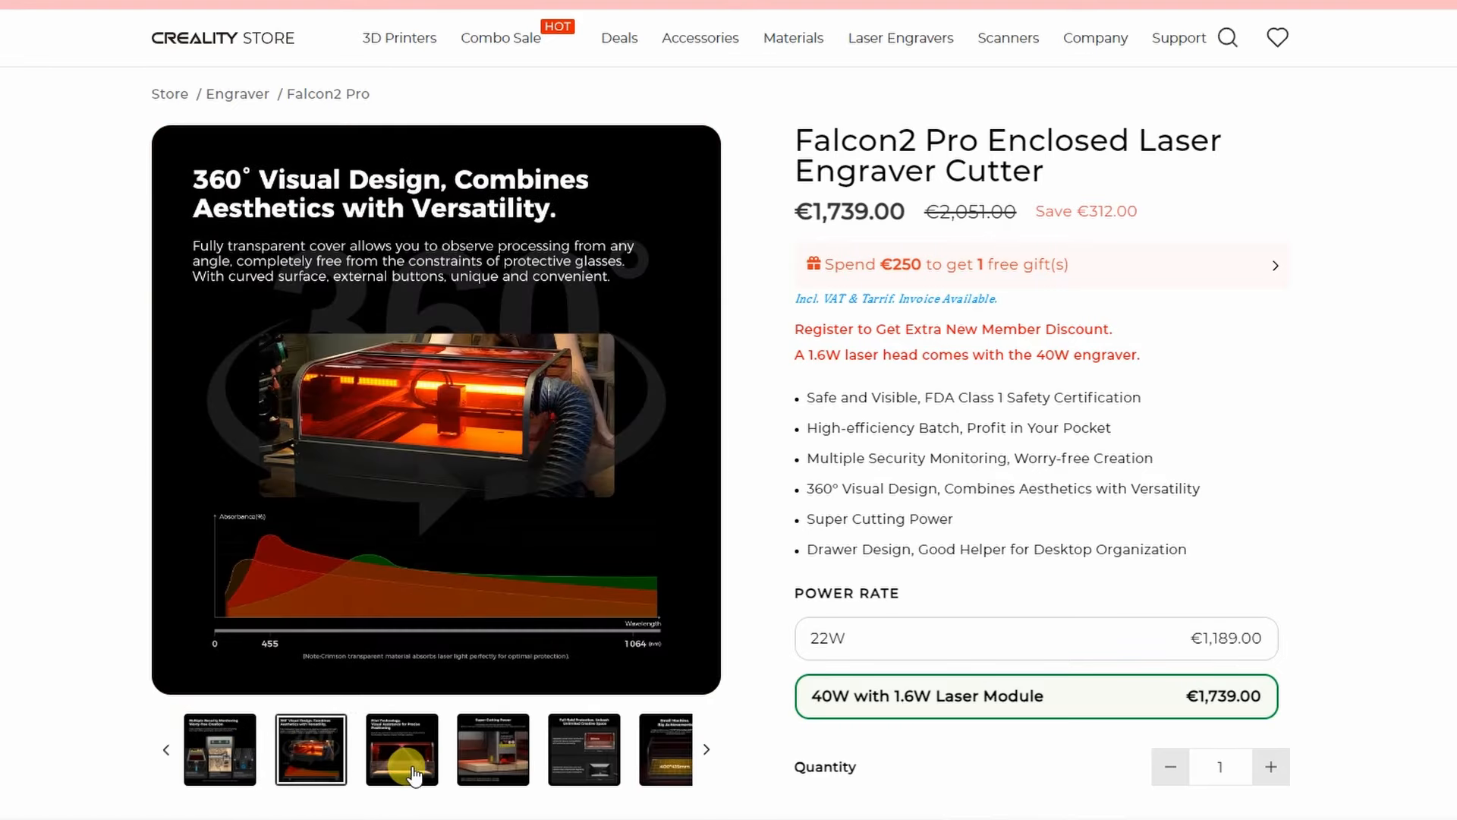